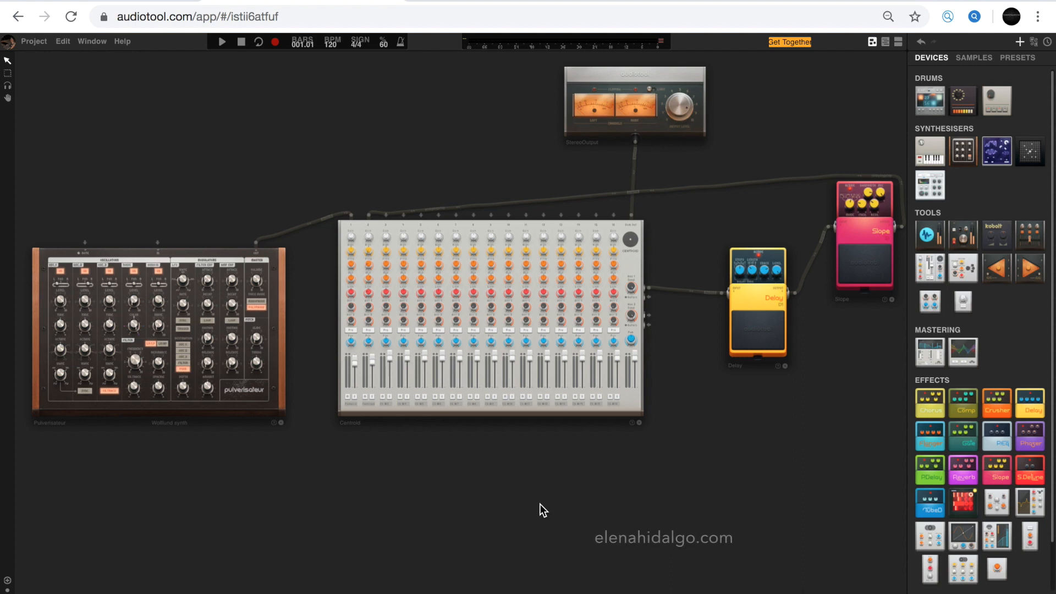
pyautogui.moveTo(281, 301)
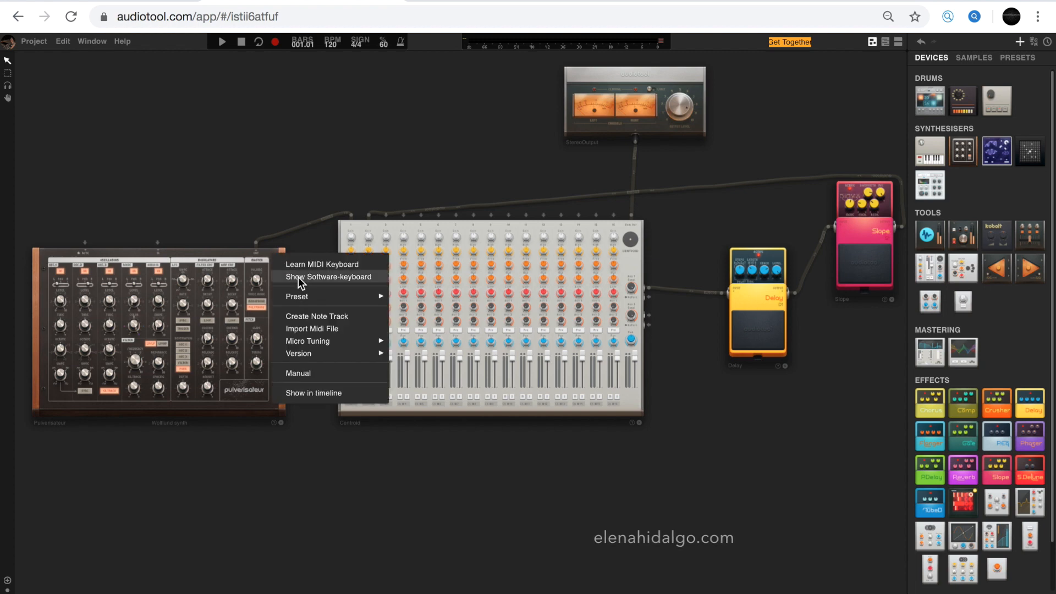
# Step: Show the Pulverisateur's software keyboard, play notes from the Z-row keys, and drop it to octave 4
pyautogui.click(329, 278)
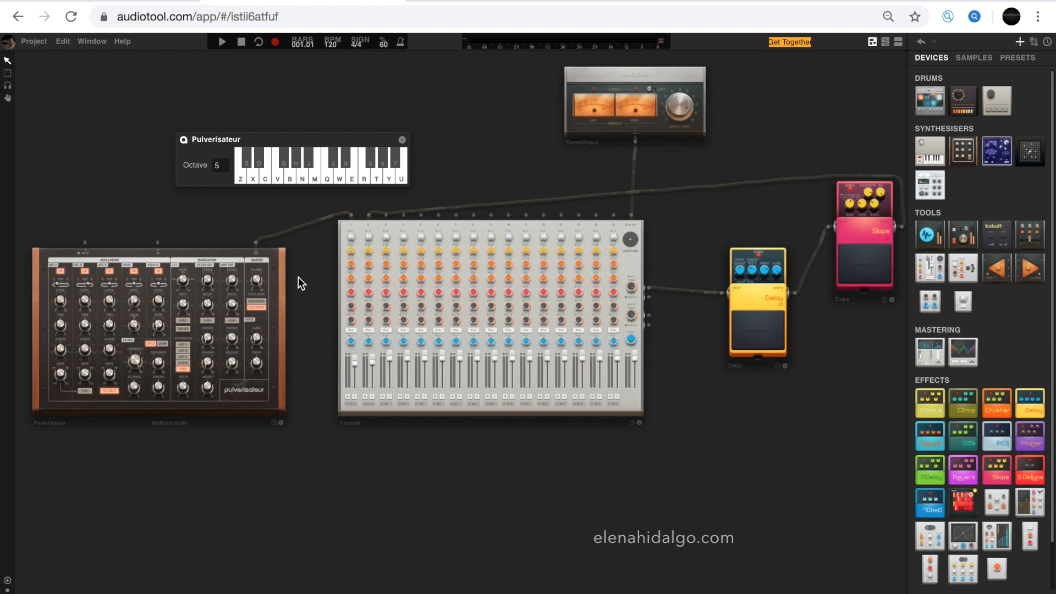
pyautogui.press('z')
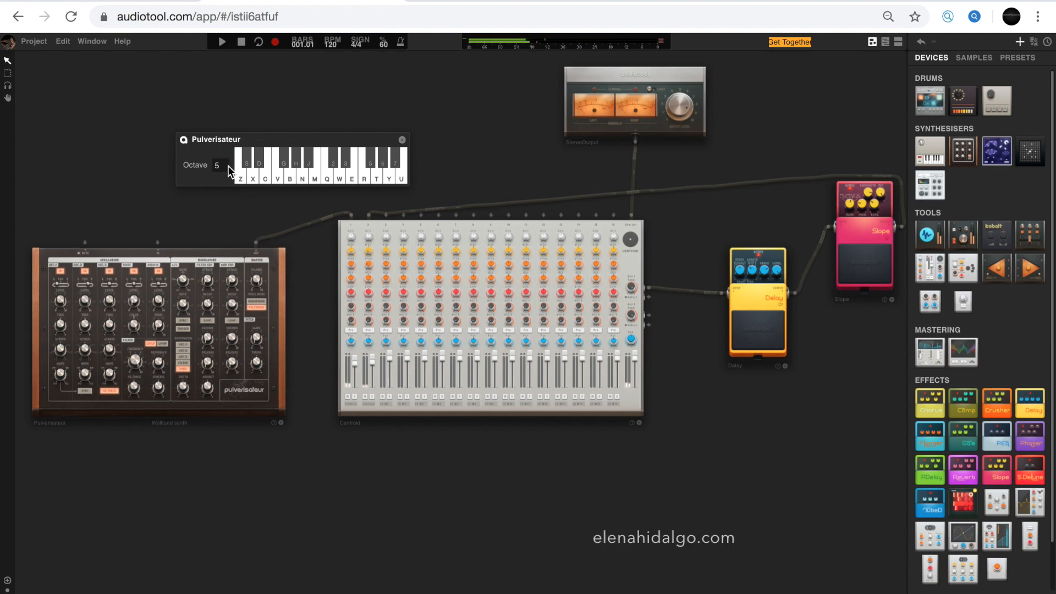
pyautogui.click(223, 165)
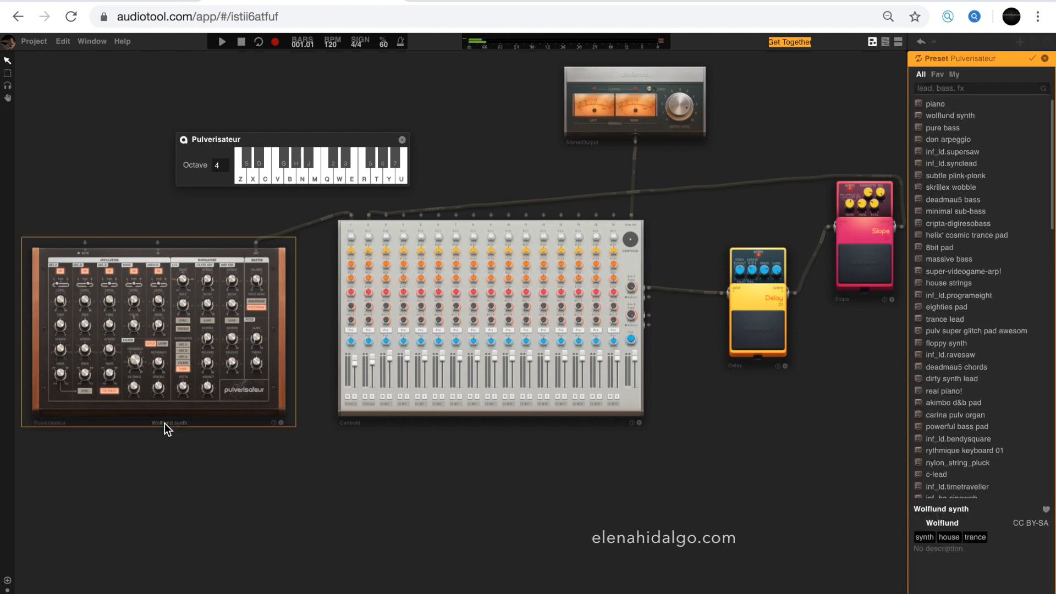
pyautogui.moveTo(952, 211)
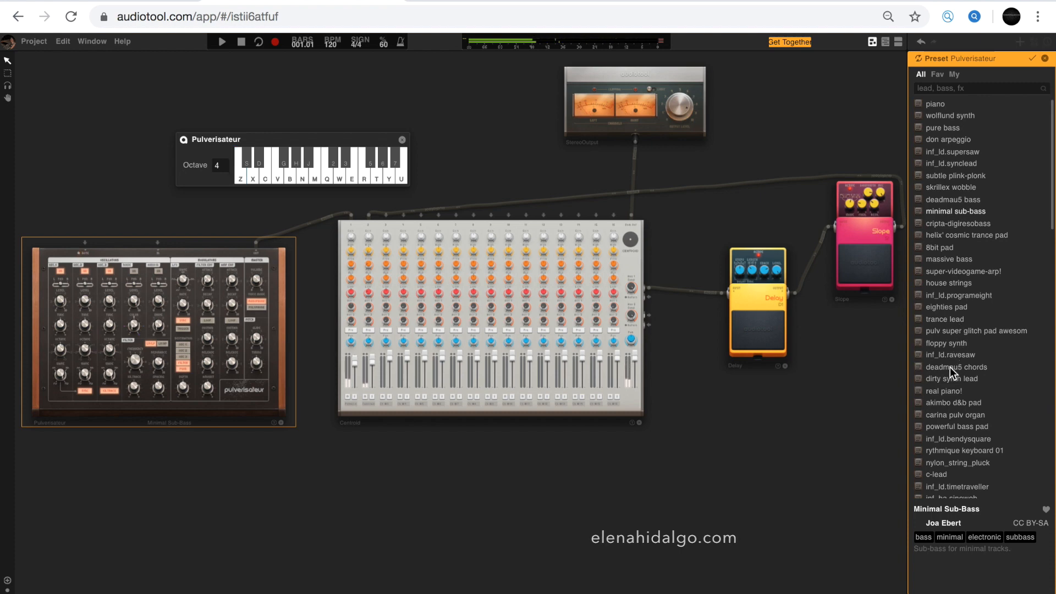
# Step: Try the Deadmau5 Chords preset, then settle on C-Lead for the Pulverisateur
pyautogui.click(956, 368)
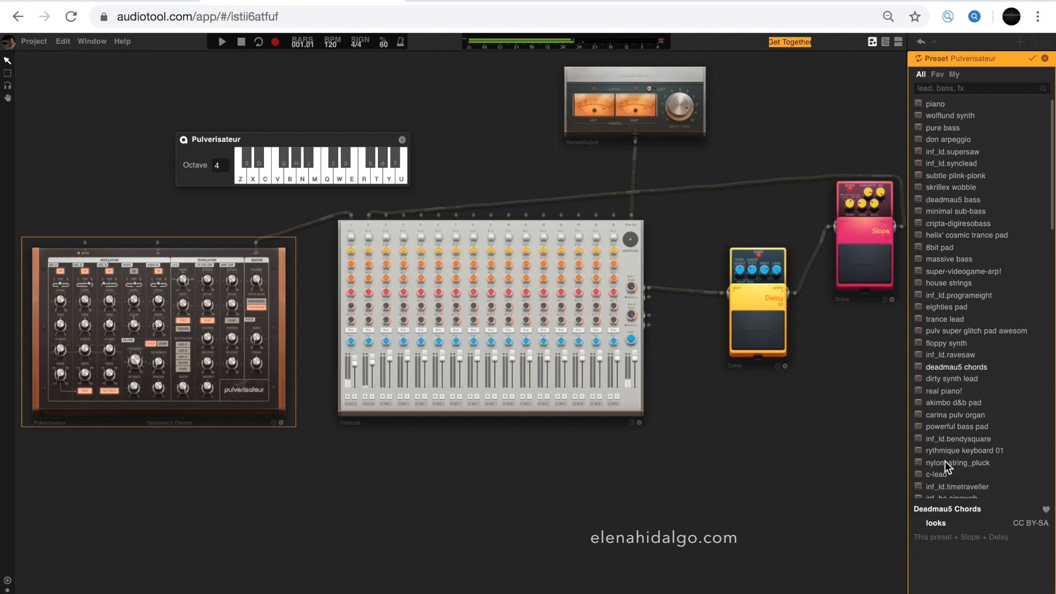
pyautogui.click(941, 475)
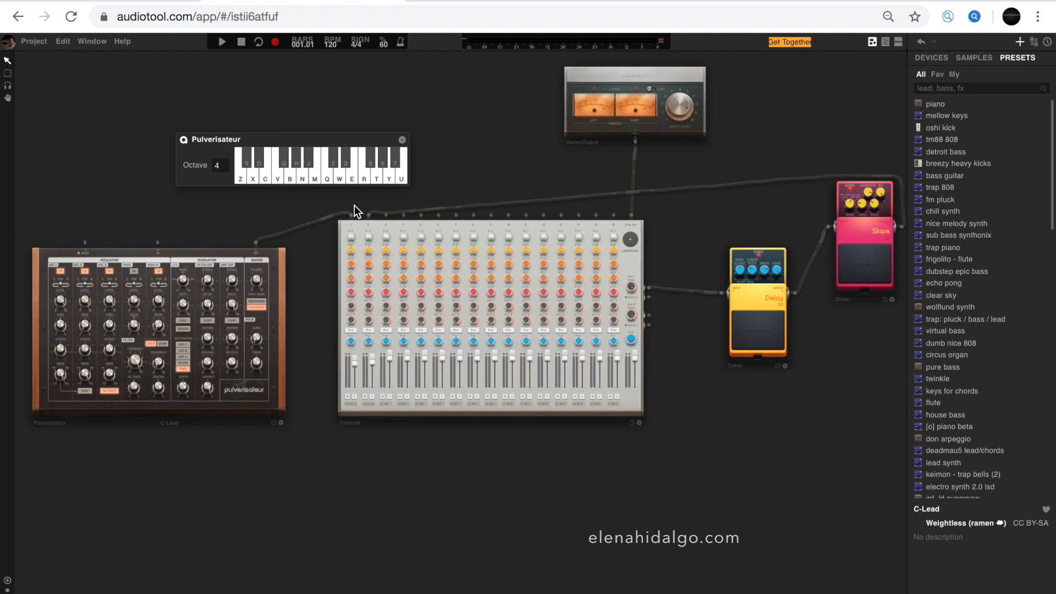
# Step: Close the software keyboard panel and bring up the Window menu with MIDI Setup
pyautogui.click(403, 140)
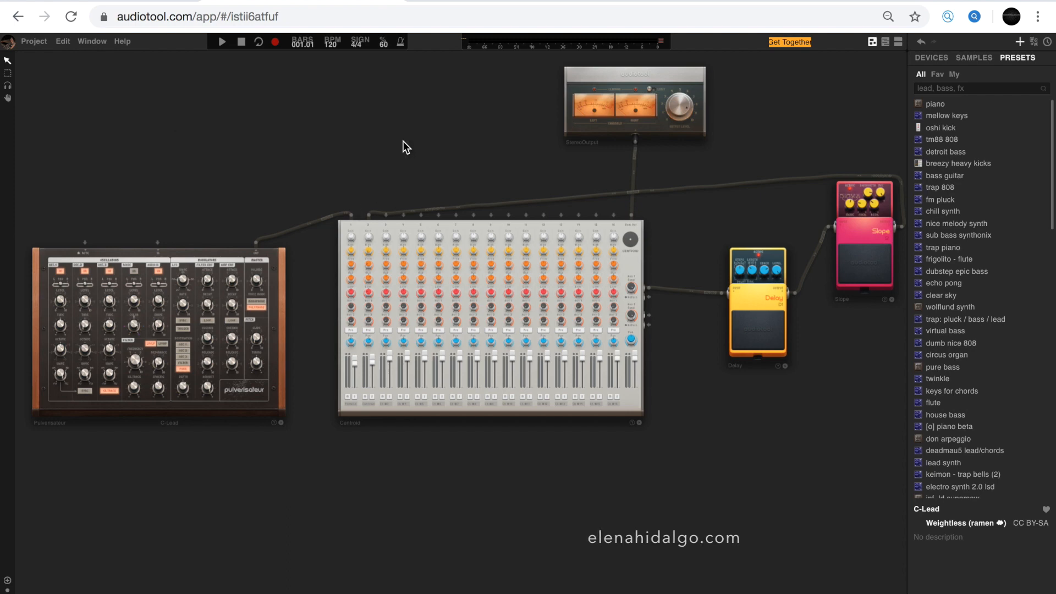
pyautogui.click(92, 41)
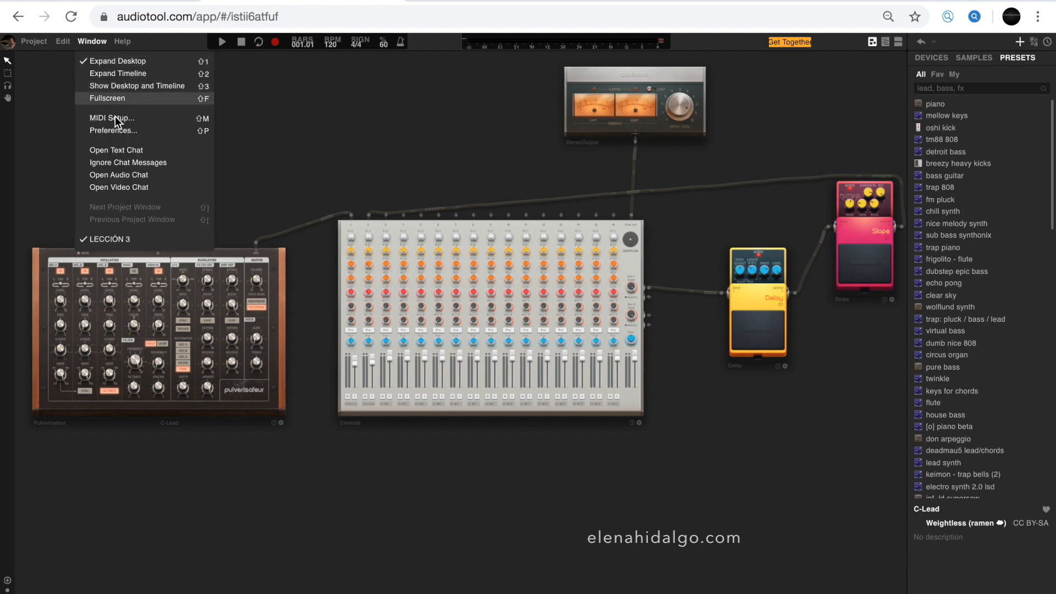
# Step: Check the MIDI Setup lists the UMX 25 keyboard, then confirm with Done
pyautogui.click(112, 118)
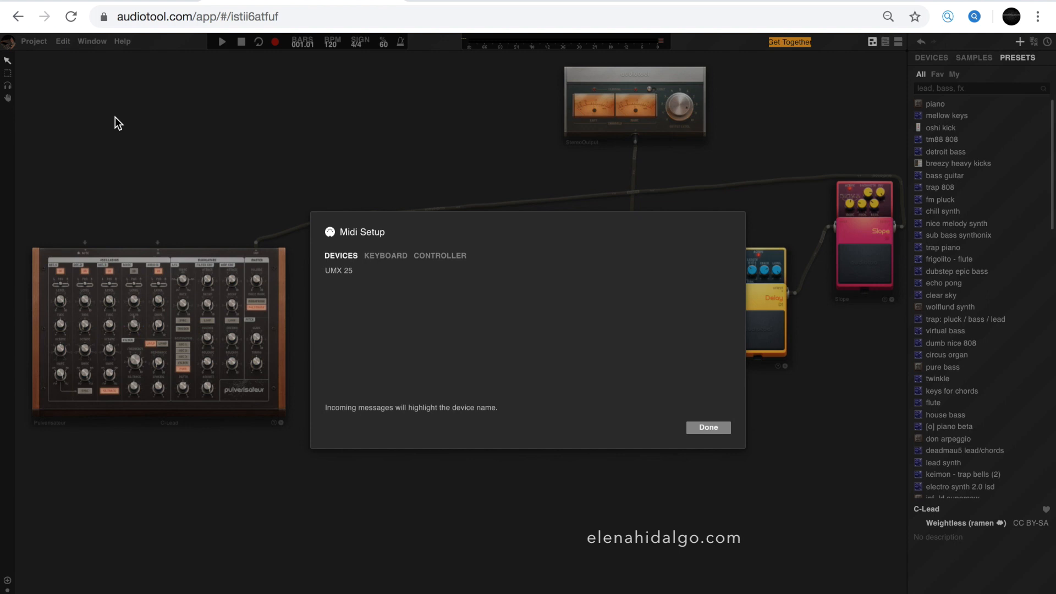
pyautogui.moveTo(761, 446)
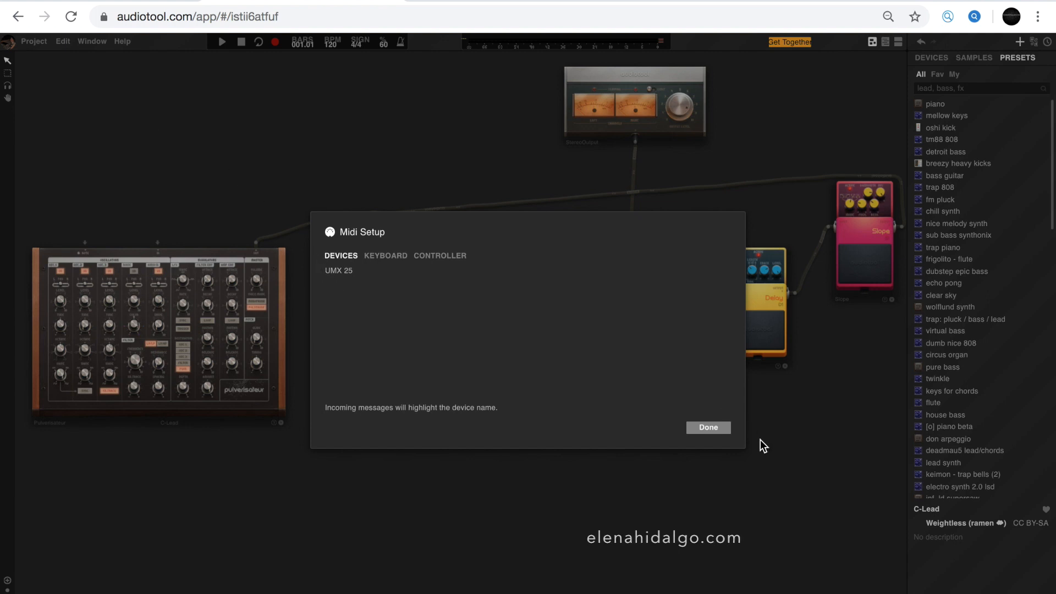
pyautogui.click(707, 427)
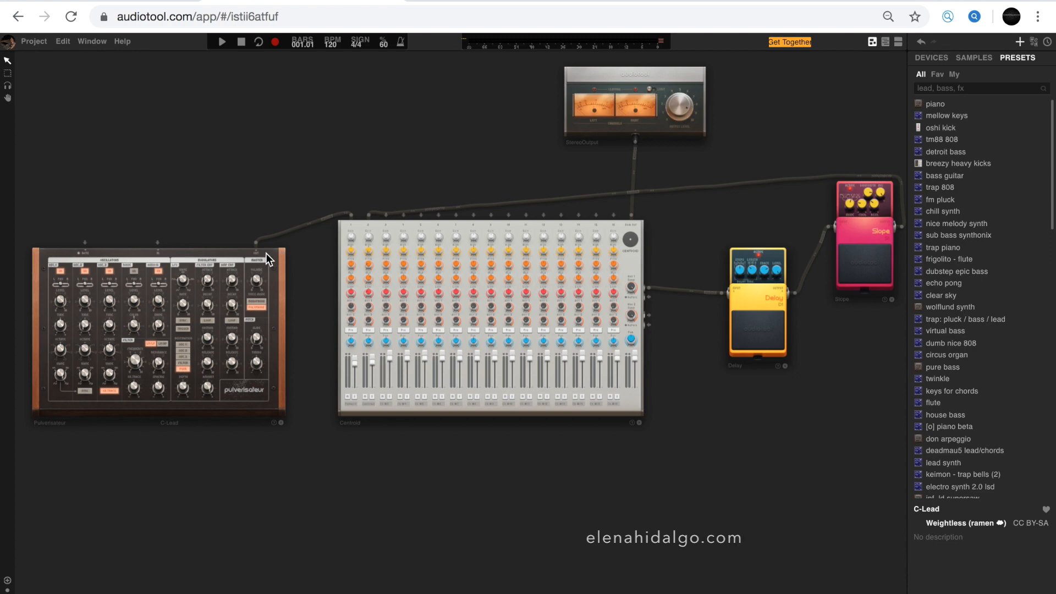
# Step: Put the Pulverisateur into Learn MIDI Keyboard mode from its context menu
pyautogui.rightClick(270, 258)
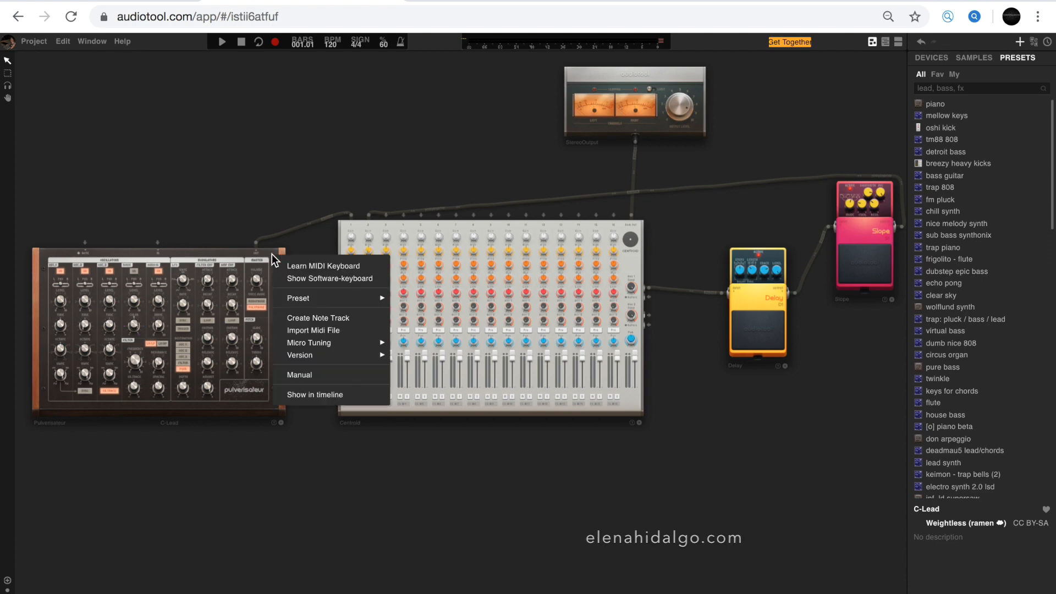
pyautogui.moveTo(324, 265)
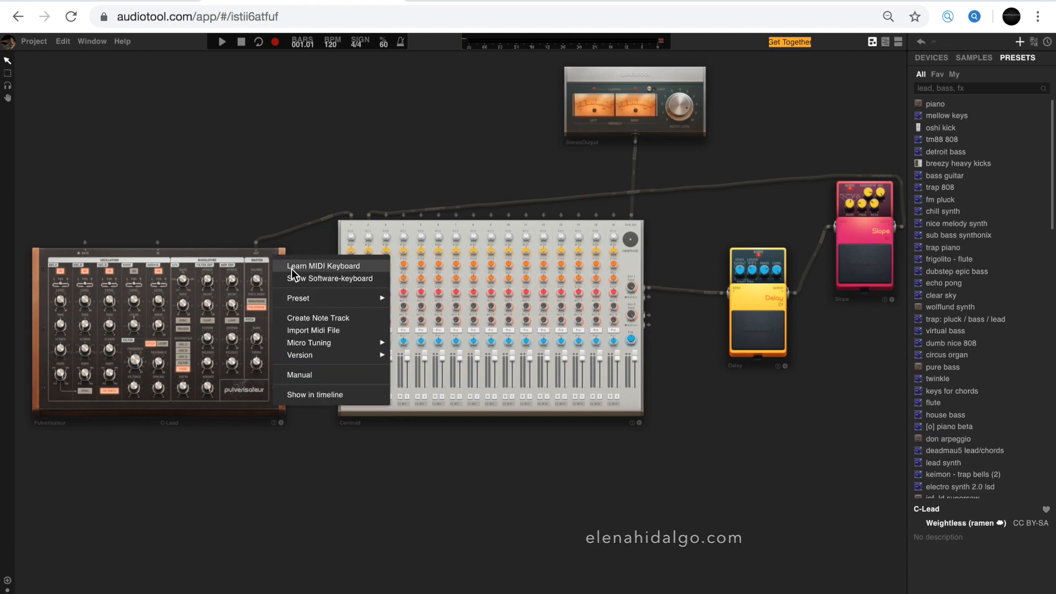
pyautogui.click(322, 265)
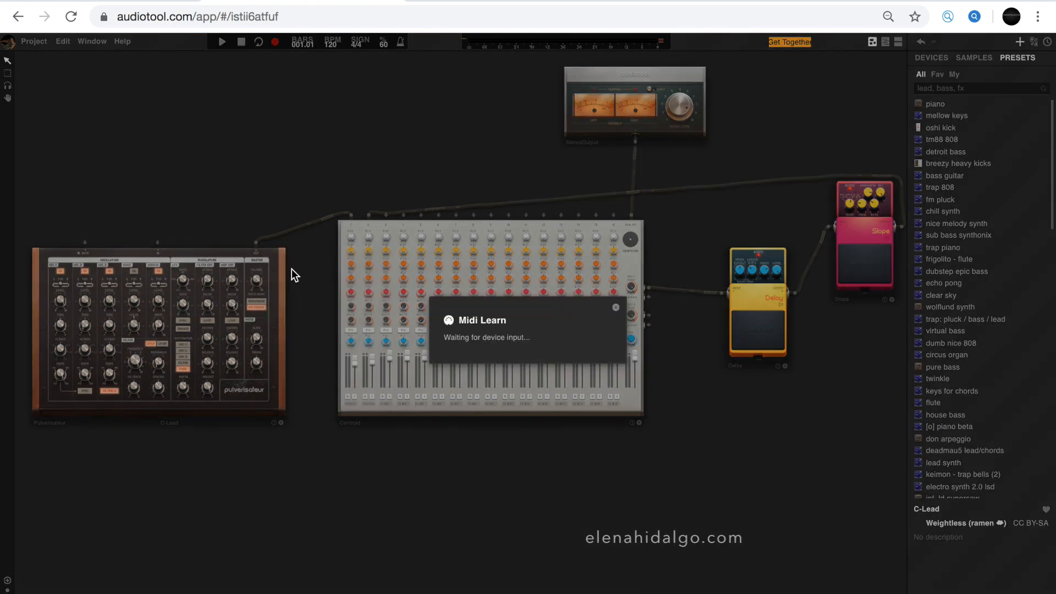